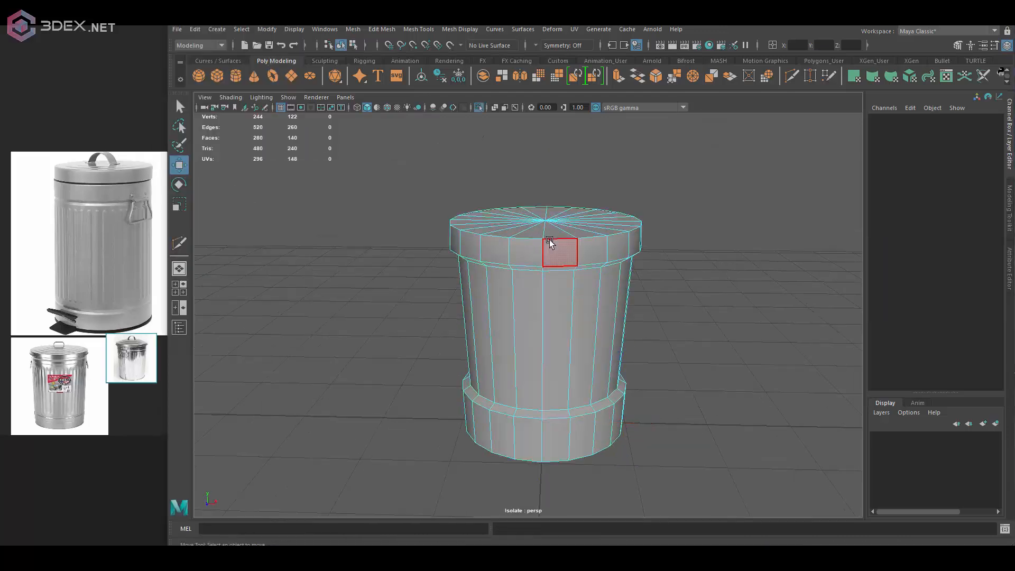
# Open the edge marking menu on the lid handle to reach Bevel Edge
pyautogui.rightClick(549, 244)
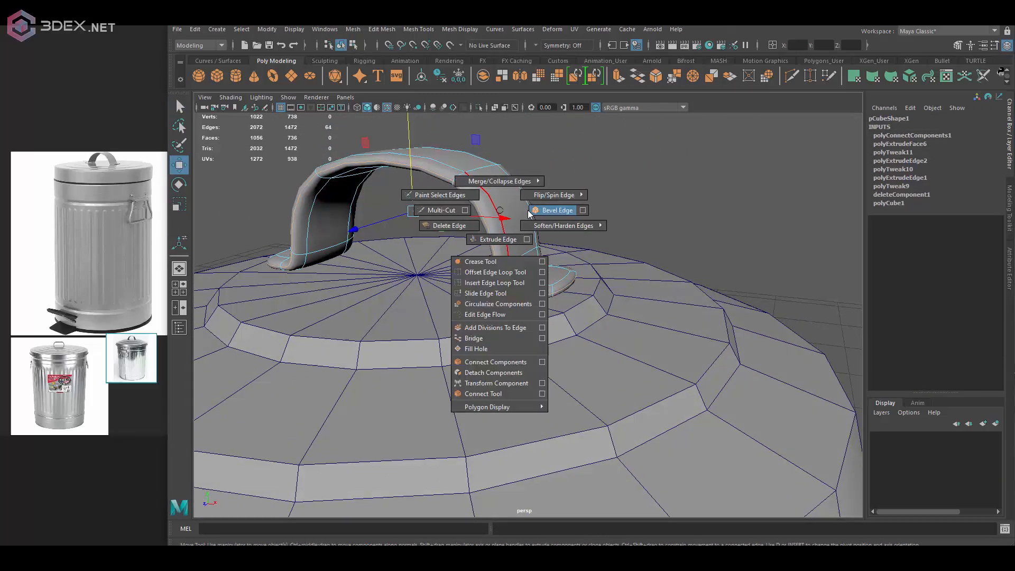
# Bevel the lid handle's selected edges to round them off
pyautogui.click(555, 209)
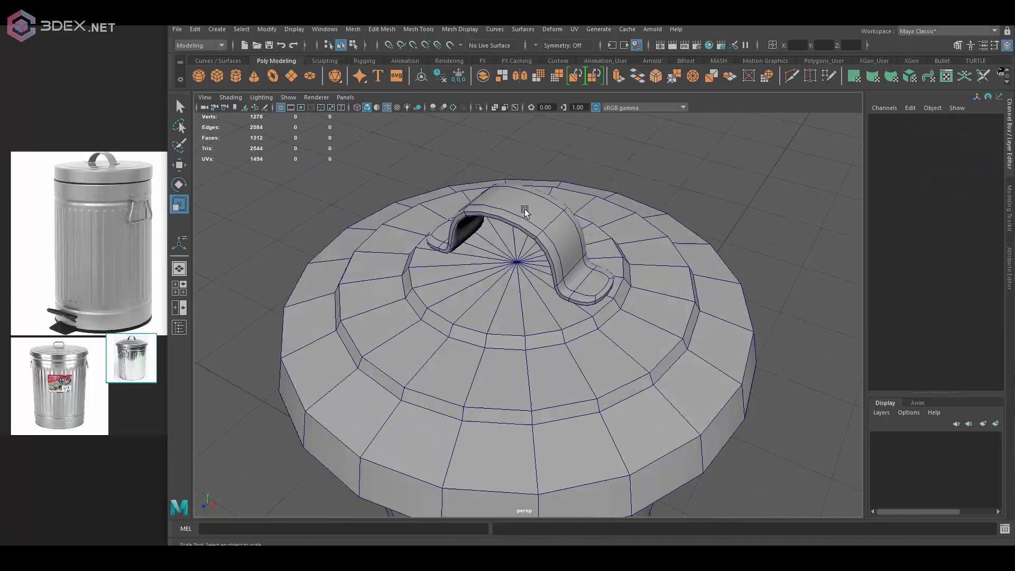
pyautogui.click(524, 210)
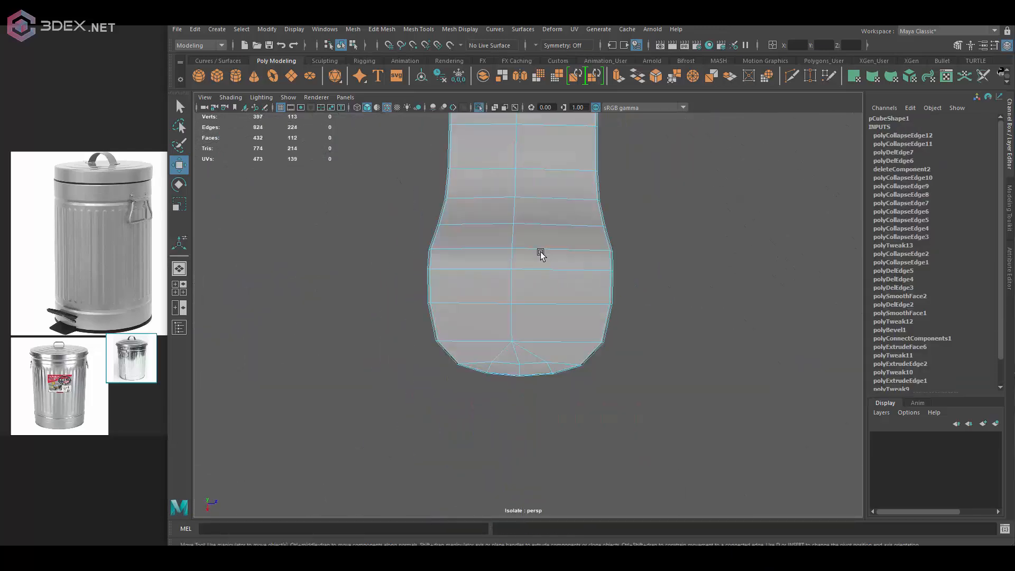
# Drag to shape the loop piece against the can's side
pyautogui.moveTo(540, 252); pyautogui.dragTo(615, 286)
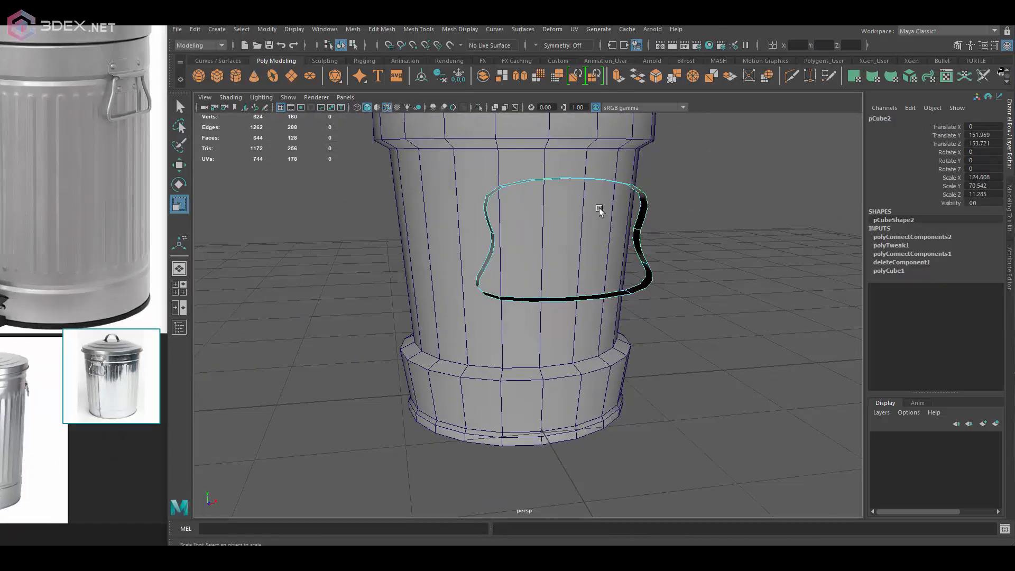
# Open a marking menu to finish the side loop handle
pyautogui.rightClick(637, 208)
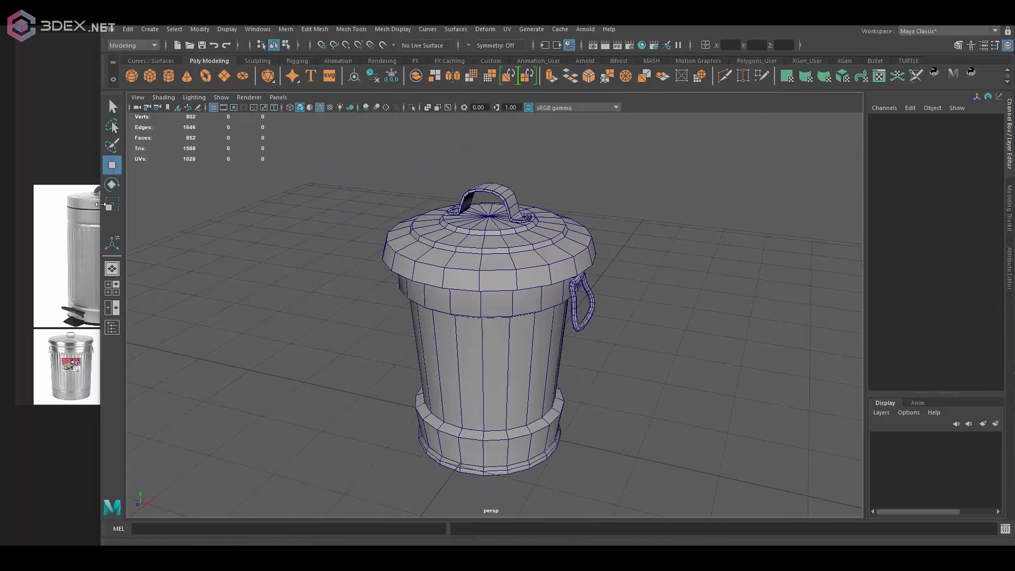
# Group the trash can parts and work on the side handle's UVs
pyautogui.press('ctrl+g')
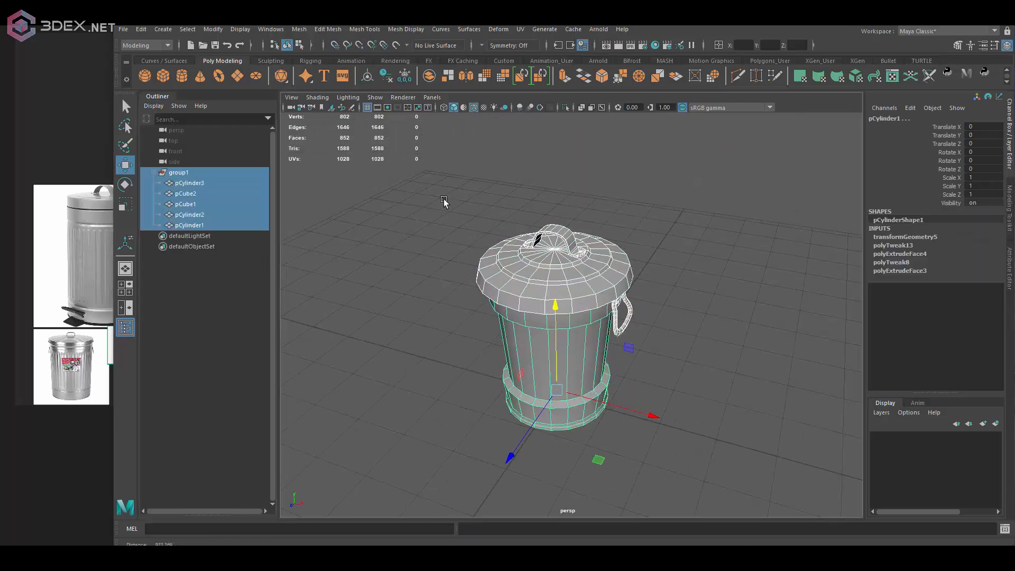
pyautogui.click(982, 147)
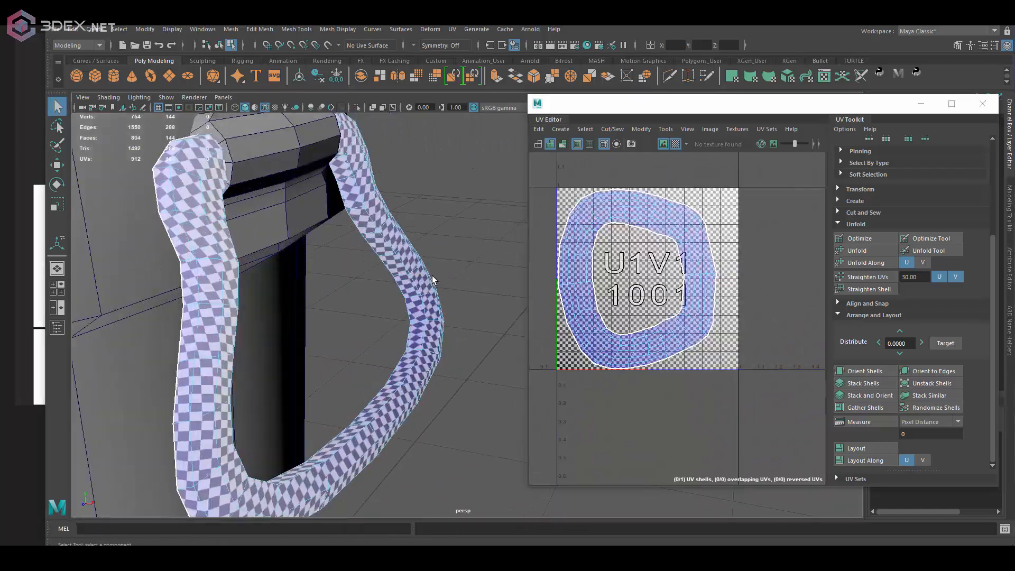
# Straighten the handle's UV shell with Orient Shells
pyautogui.click(863, 371)
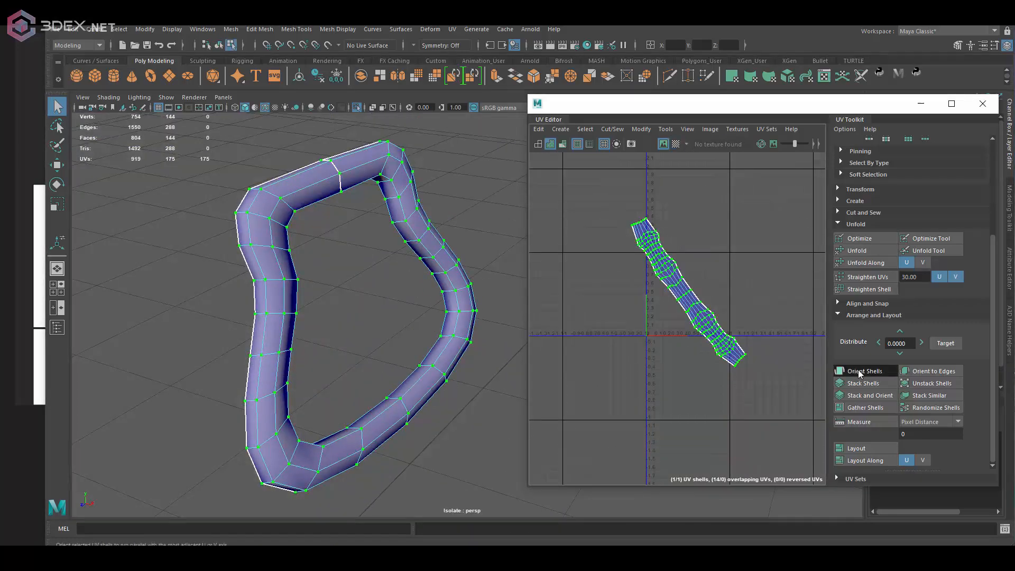
pyautogui.click(864, 370)
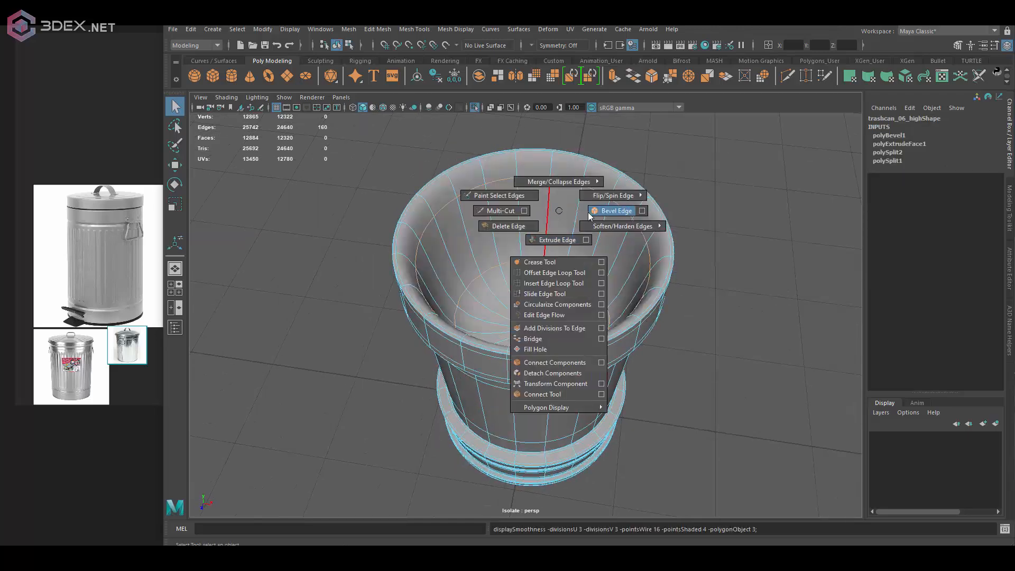
# Bevel the high-poly can's rim edges and create a cylinder
pyautogui.click(614, 210)
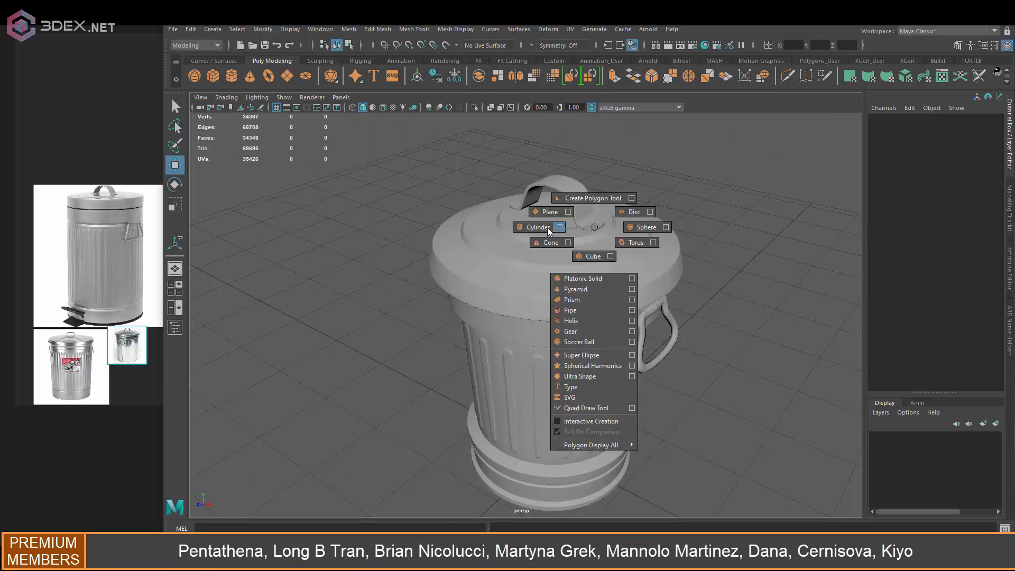
pyautogui.click(534, 226)
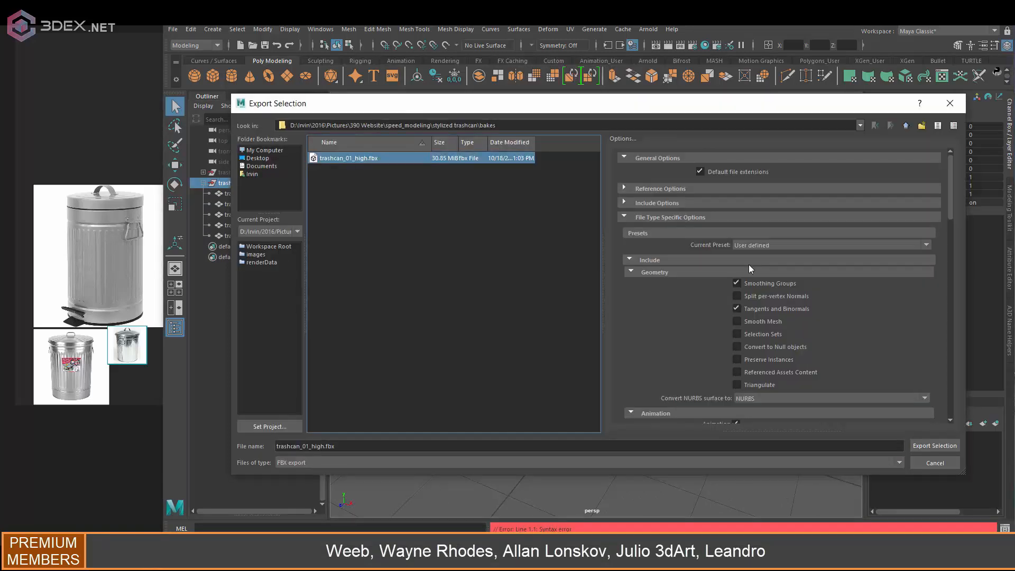
# Export the high-poly trash can as trashcan_01_high.fbx
pyautogui.click(934, 445)
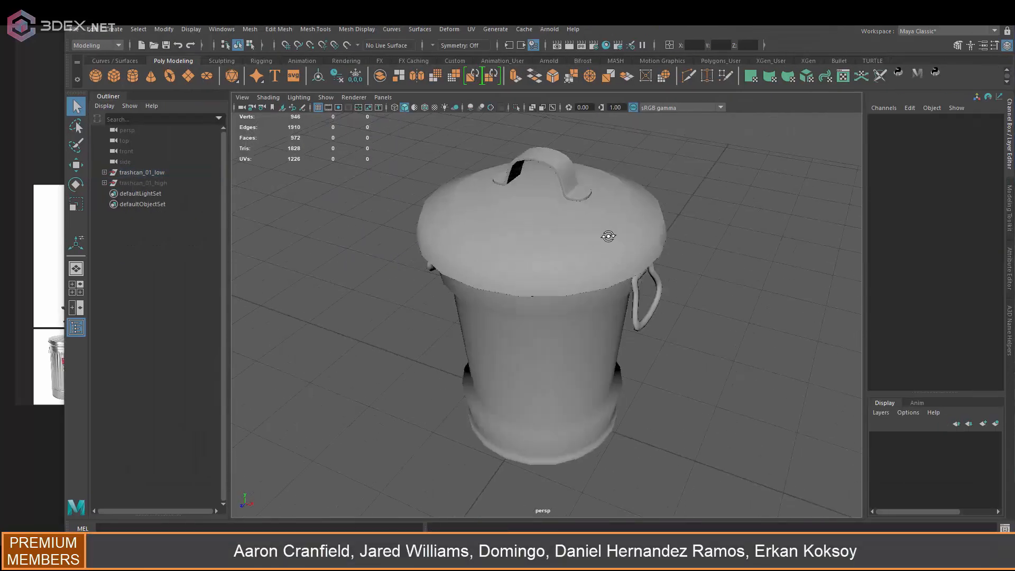
pyautogui.click(141, 173)
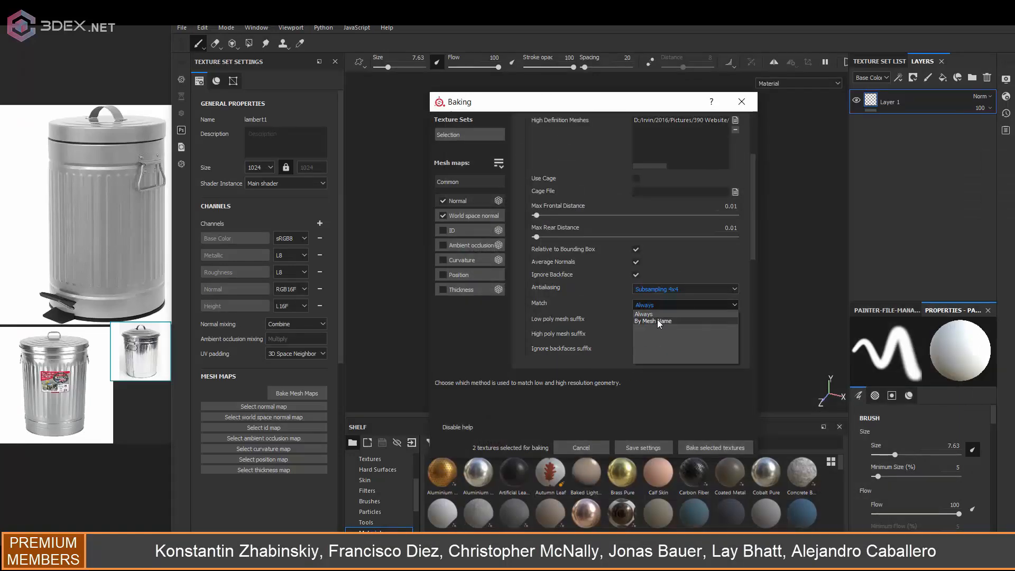
# Bake ambient occlusion, curvature, position and thickness maps matched by mesh name
pyautogui.click(715, 447)
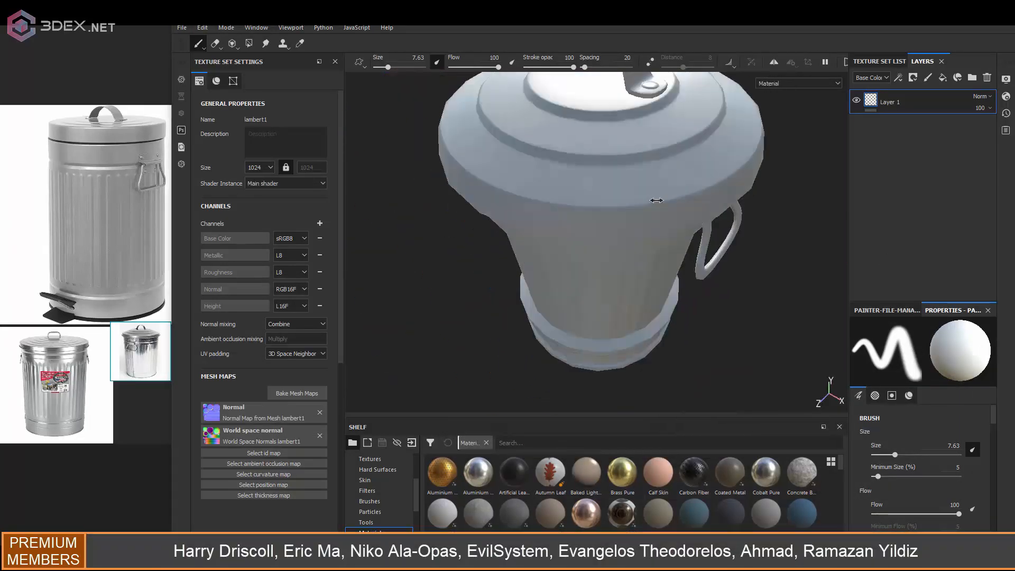
pyautogui.click(296, 393)
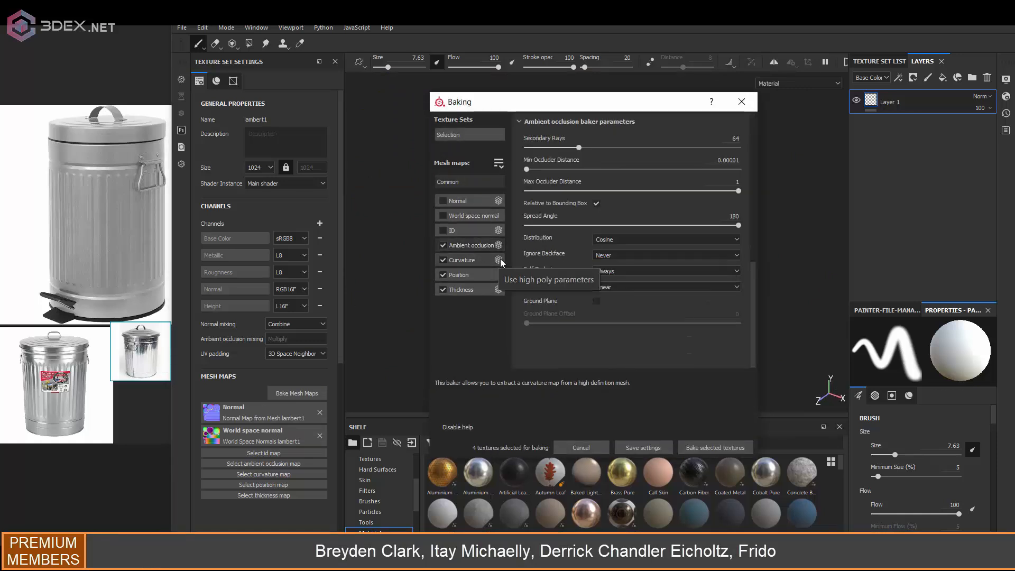
pyautogui.click(714, 447)
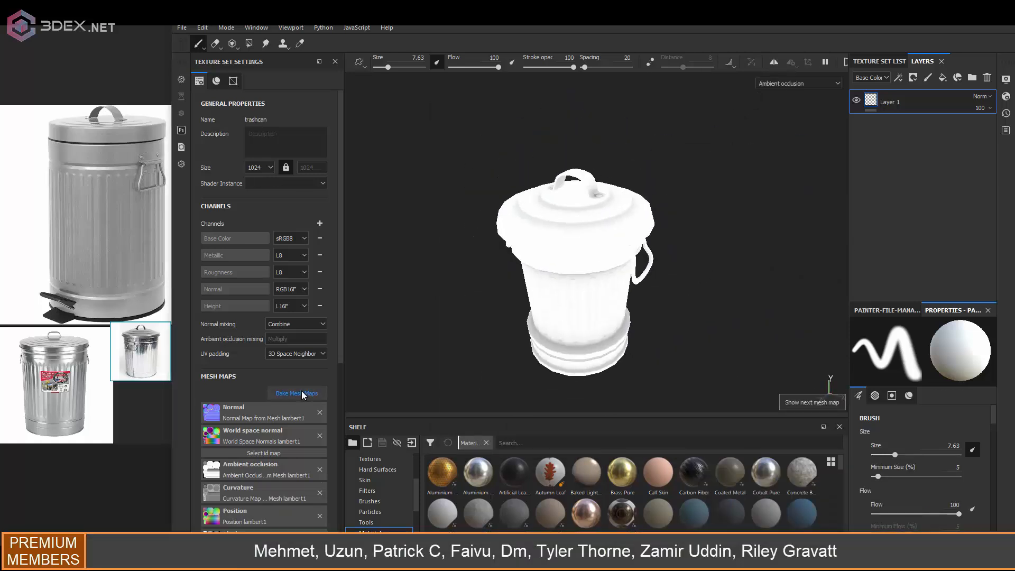
pyautogui.click(296, 393)
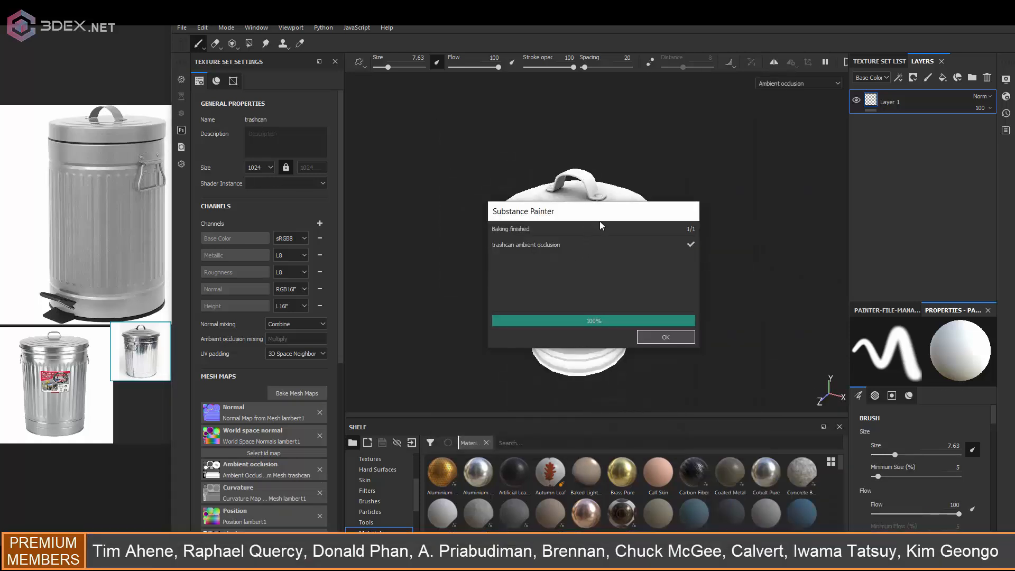
pyautogui.click(664, 336)
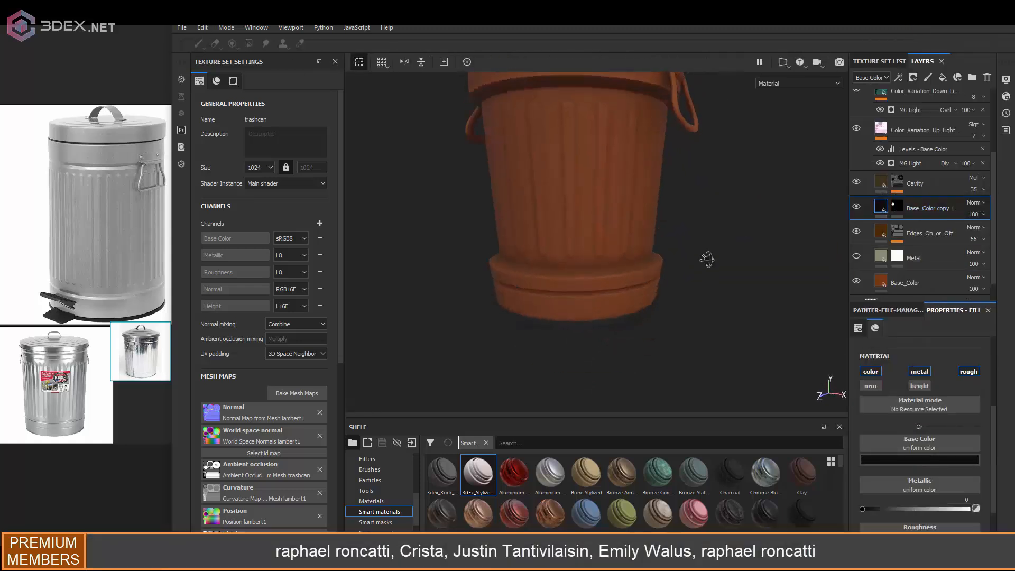
# Apply the 3dEx_Stylized smart material from the Shelf to the trash can
pyautogui.click(248, 43)
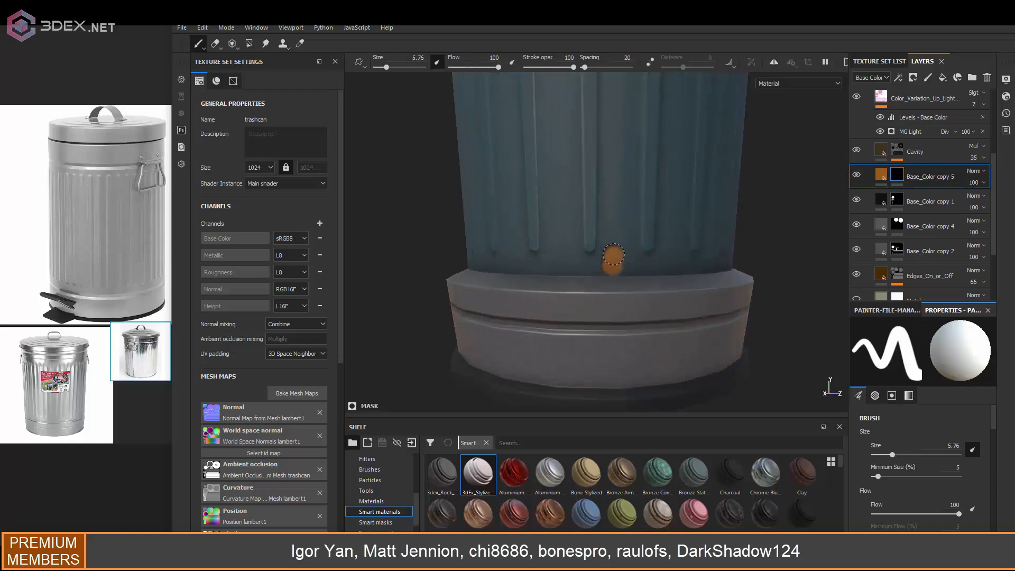
# Paint the black mask on the can body just above the base
pyautogui.moveTo(611, 259); pyautogui.dragTo(692, 274)
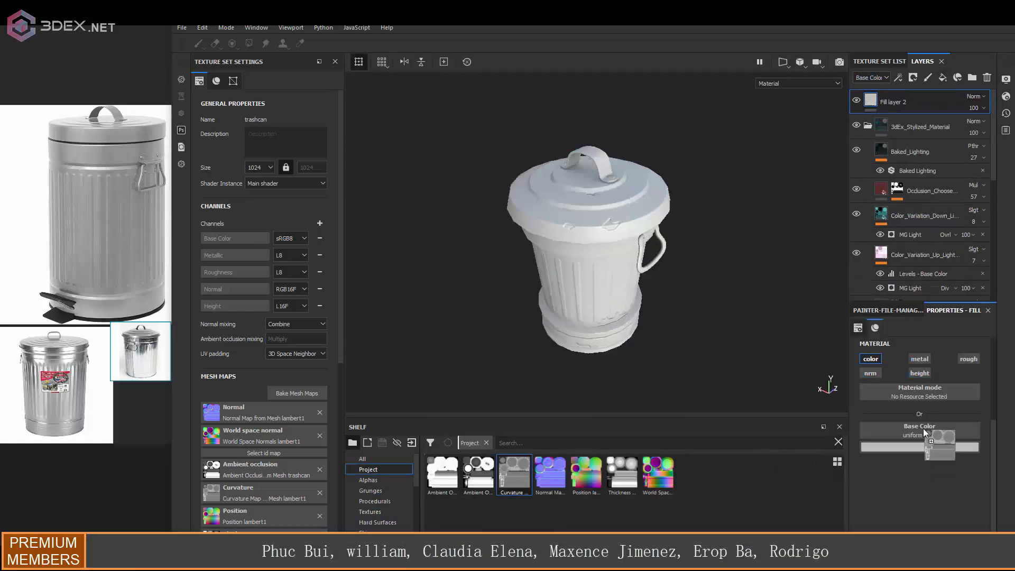
# Use the baked curvature map as the overlay fill layer's base colour
pyautogui.click(916, 121)
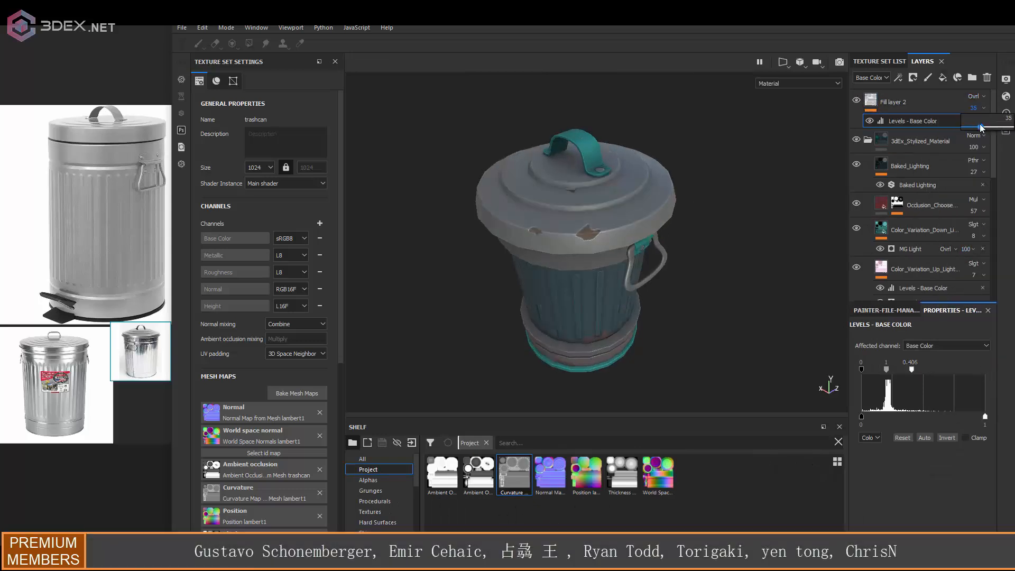